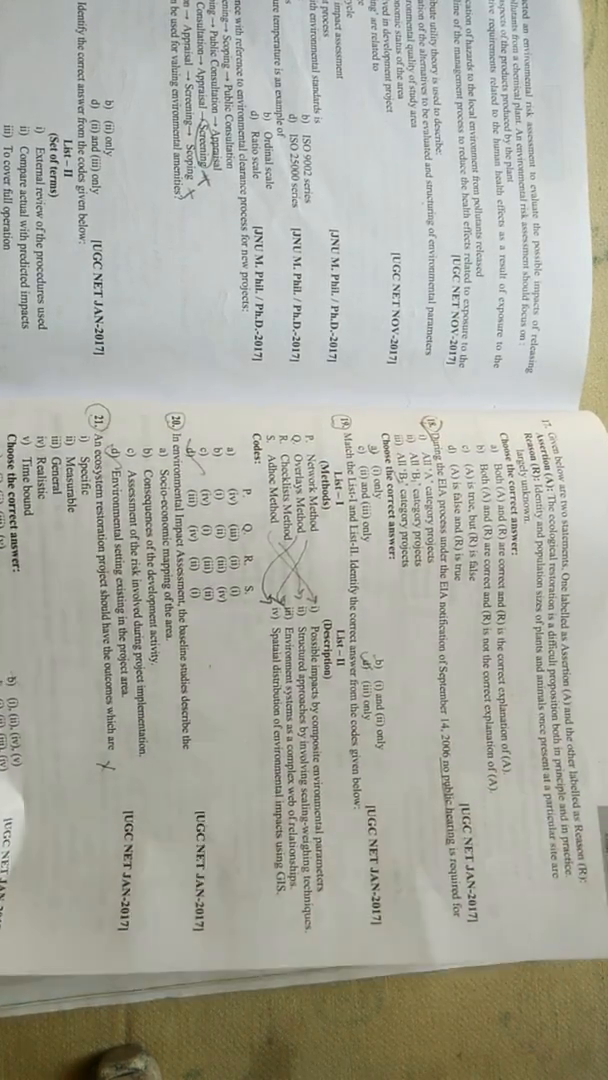
{"action": "scroll", "scroll_direction": "down", "scroll_amount": 3}
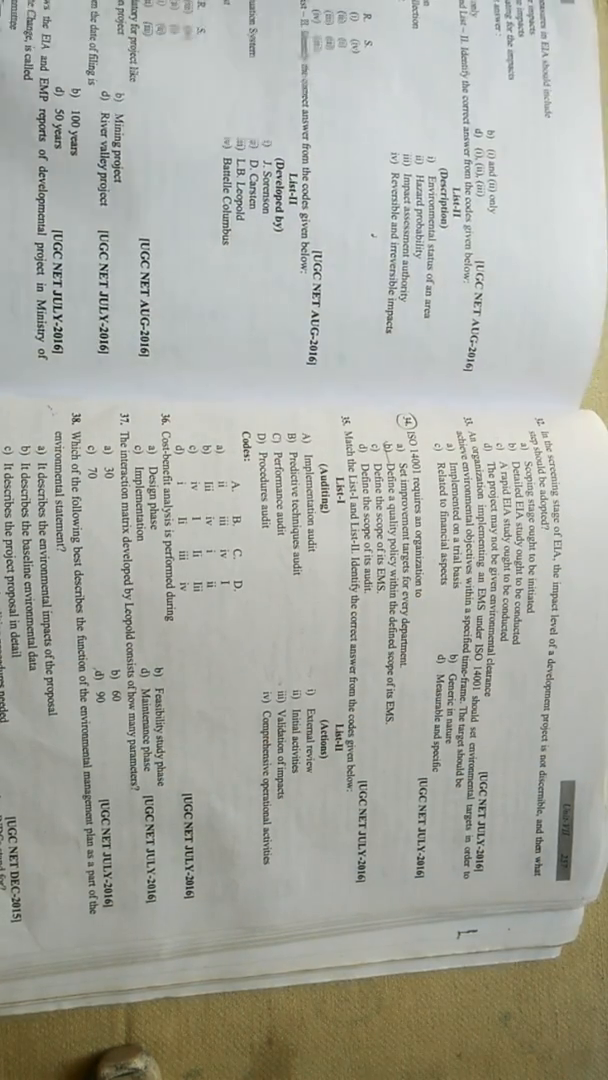